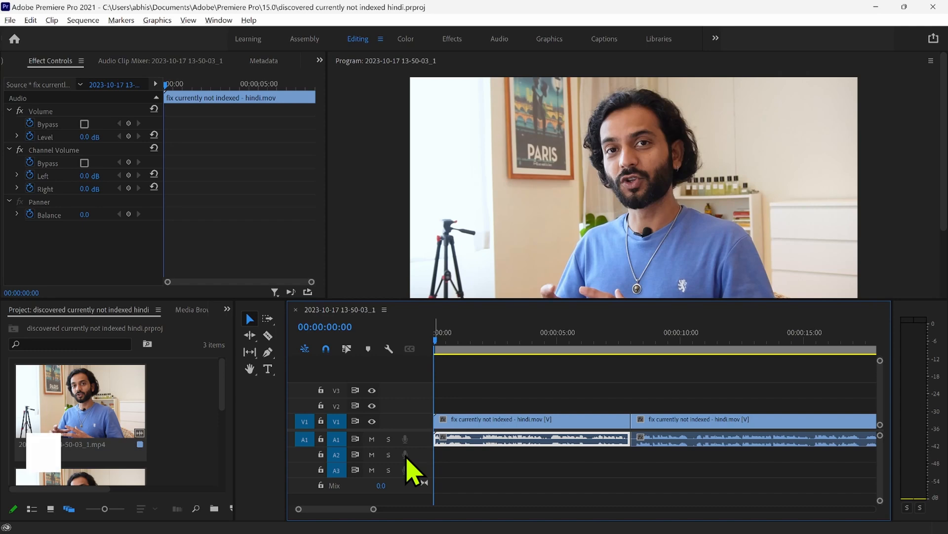
- Show the Audio Hardware… option from the Voice-over record button's context menu
{"action": "left_click", "coordinate": [30, 20]}
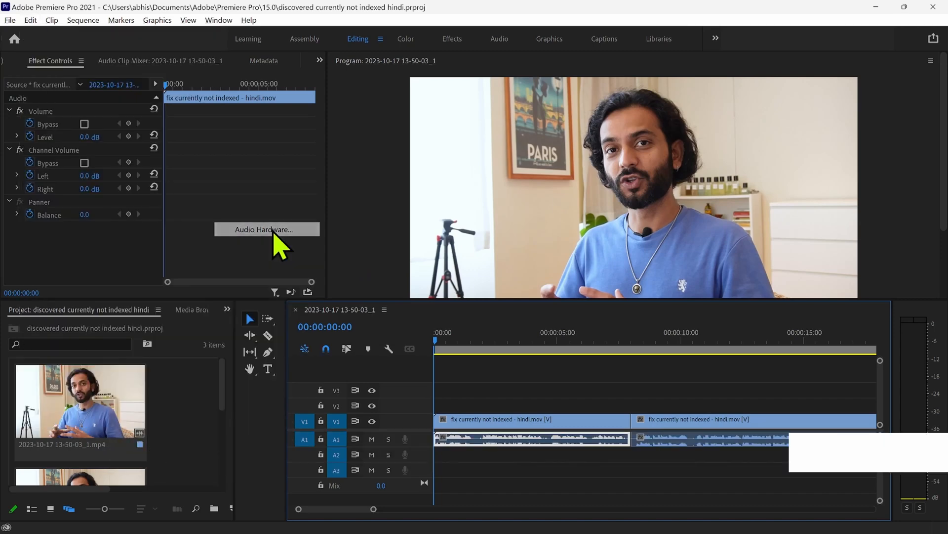
- Set Default Input to Microphone (Sennheiser XS LAV USB-C) and confirm the warning
{"action": "left_click", "coordinate": [267, 230]}
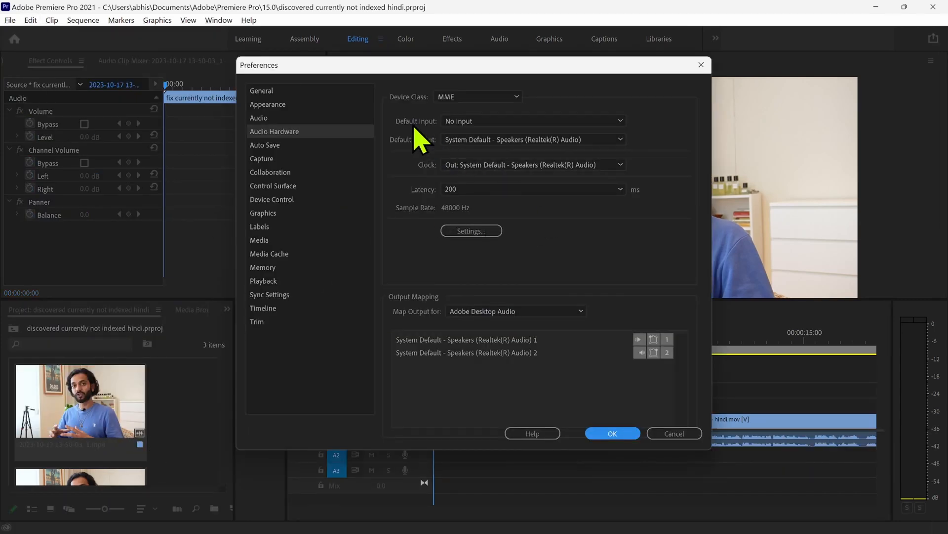
{"action": "mouse_move", "coordinate": [612, 139]}
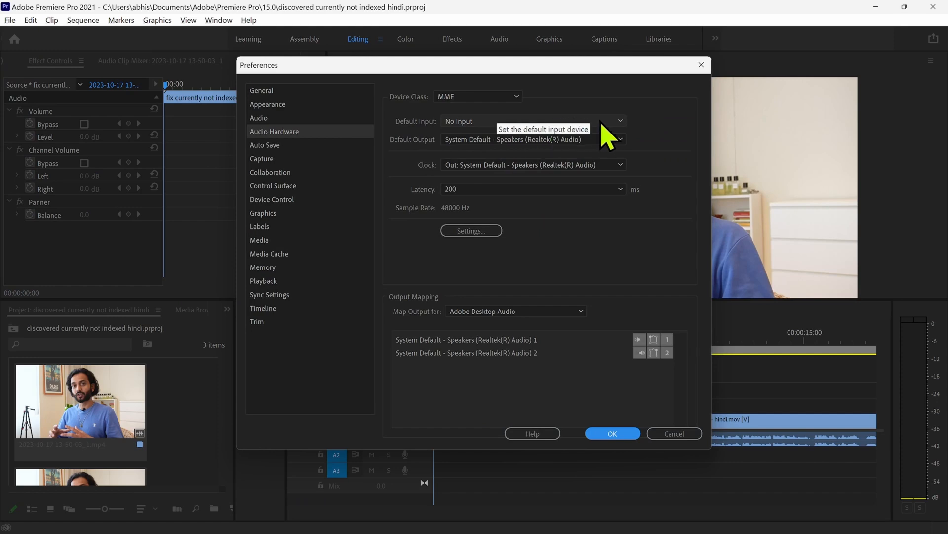
{"action": "left_click", "coordinate": [619, 121]}
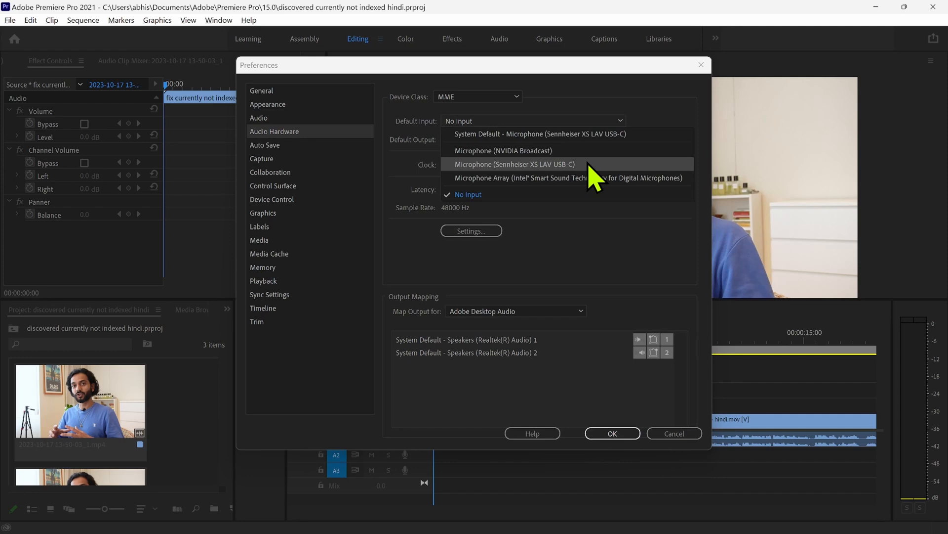
{"action": "left_click", "coordinate": [514, 164]}
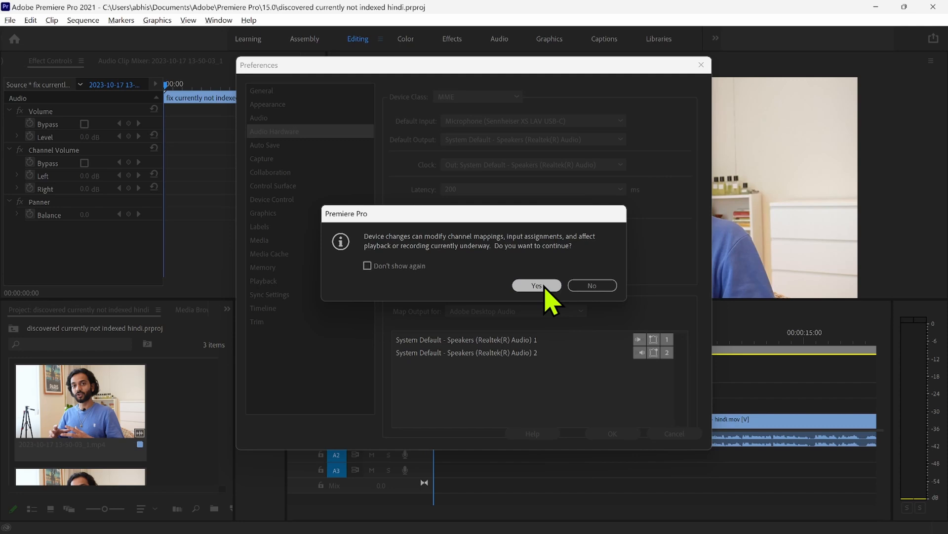
{"action": "left_click", "coordinate": [536, 285]}
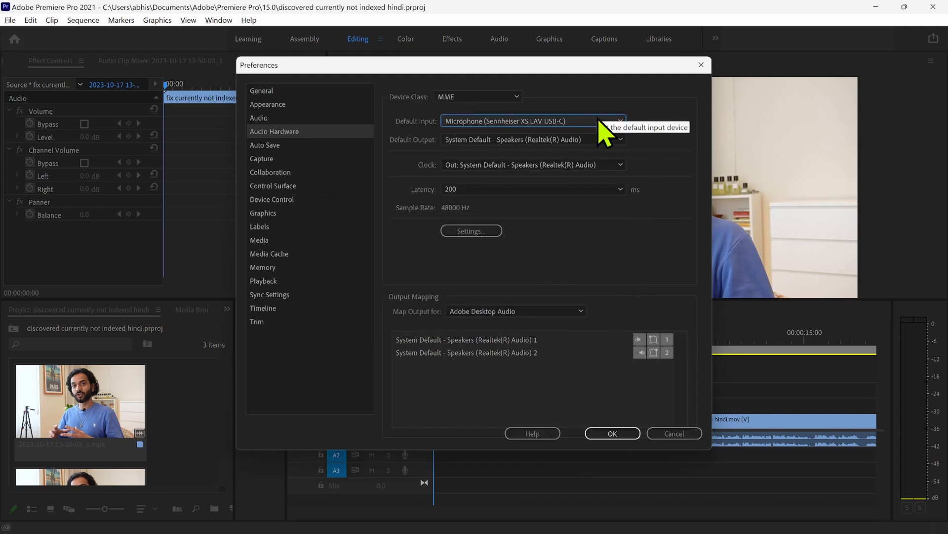
{"action": "mouse_move", "coordinate": [601, 133]}
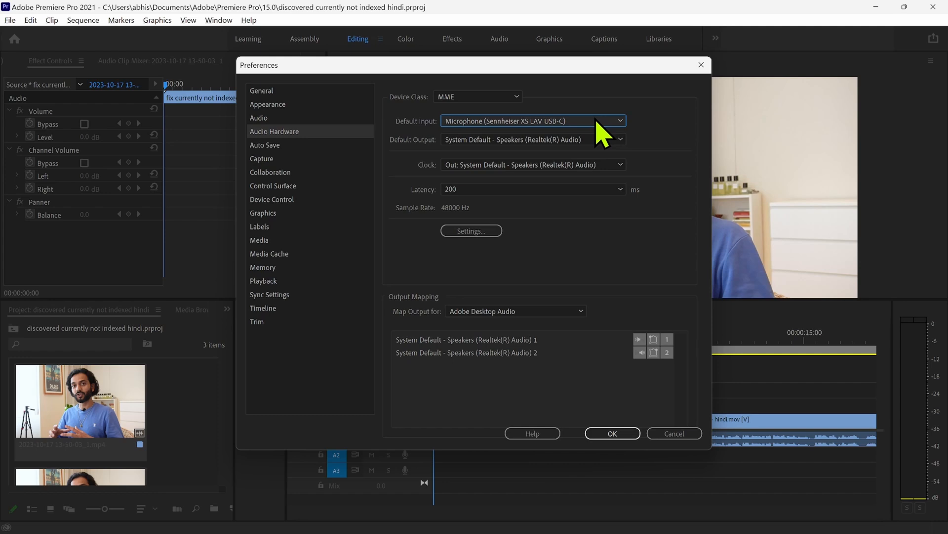
- Decline switching input to NVIDIA Broadcast, keeping the Sennheiser microphone, and apply the preferences
{"action": "left_click", "coordinate": [533, 120]}
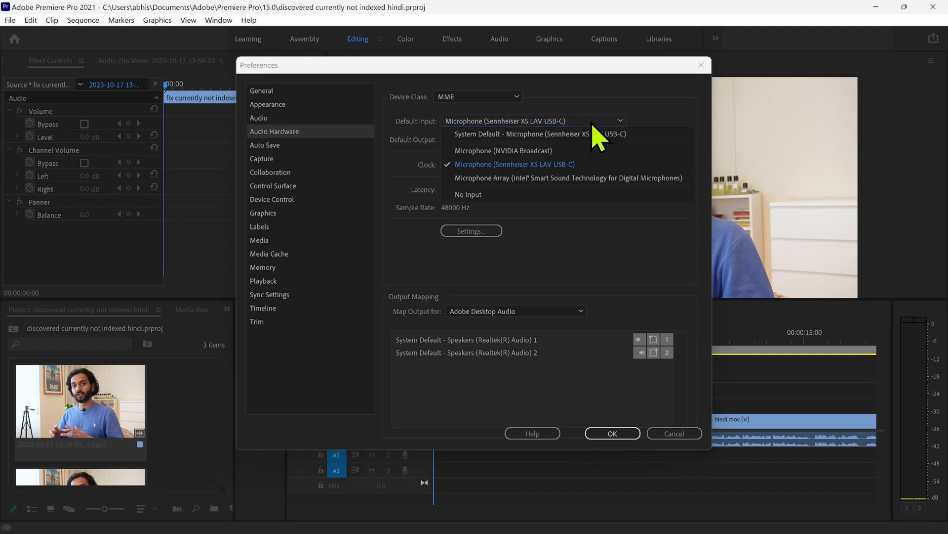
{"action": "left_click", "coordinate": [503, 150]}
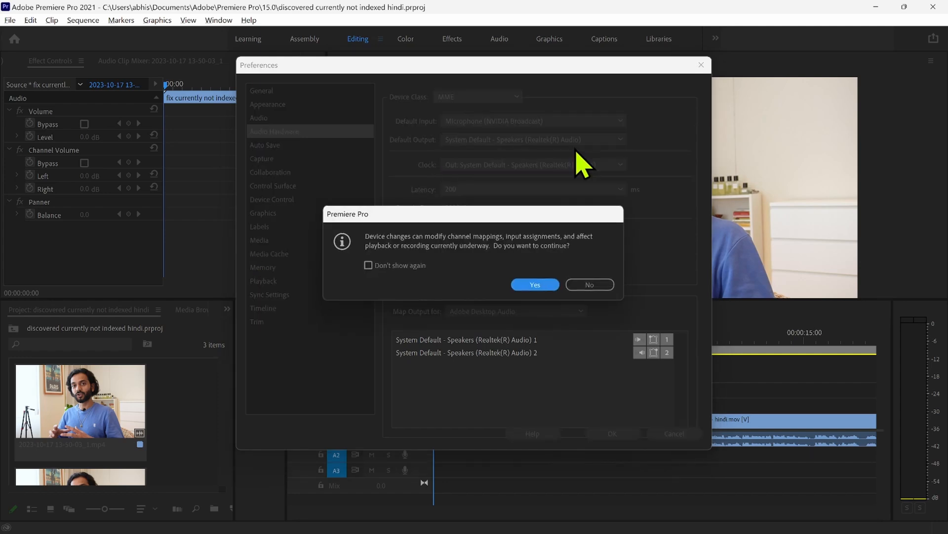
{"action": "left_click", "coordinate": [534, 284]}
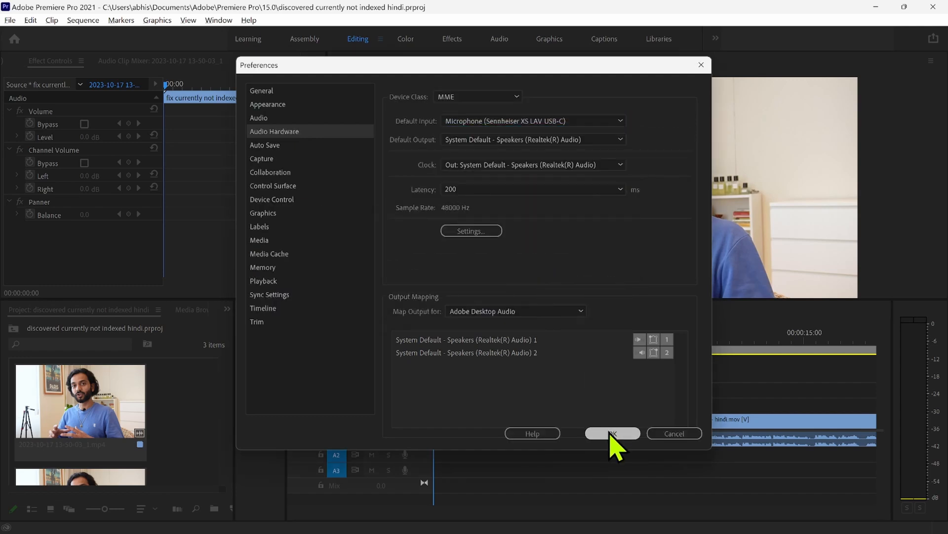
{"action": "left_click", "coordinate": [612, 434]}
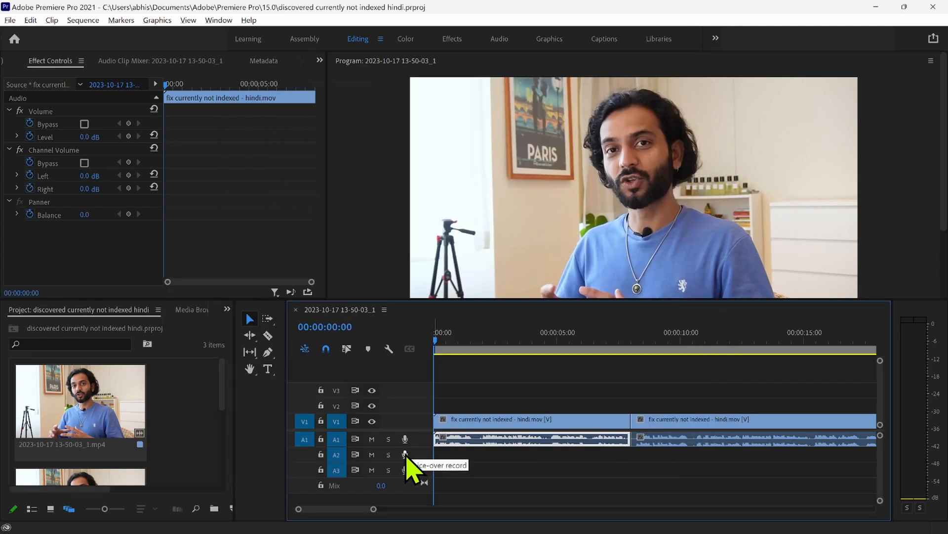
{"action": "mouse_move", "coordinate": [469, 472]}
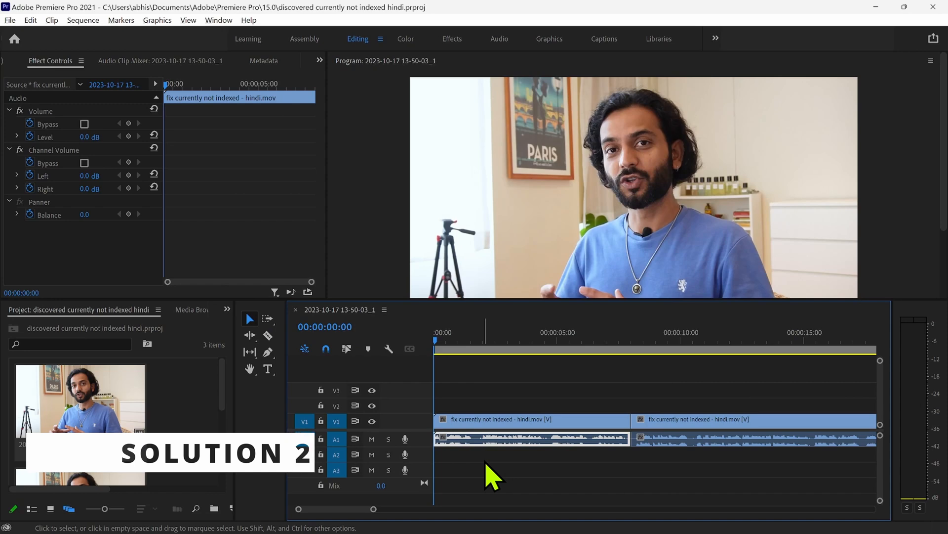
- Search Windows for 'audio' and go to Manage input audio devices
{"action": "left_click", "coordinate": [296, 519]}
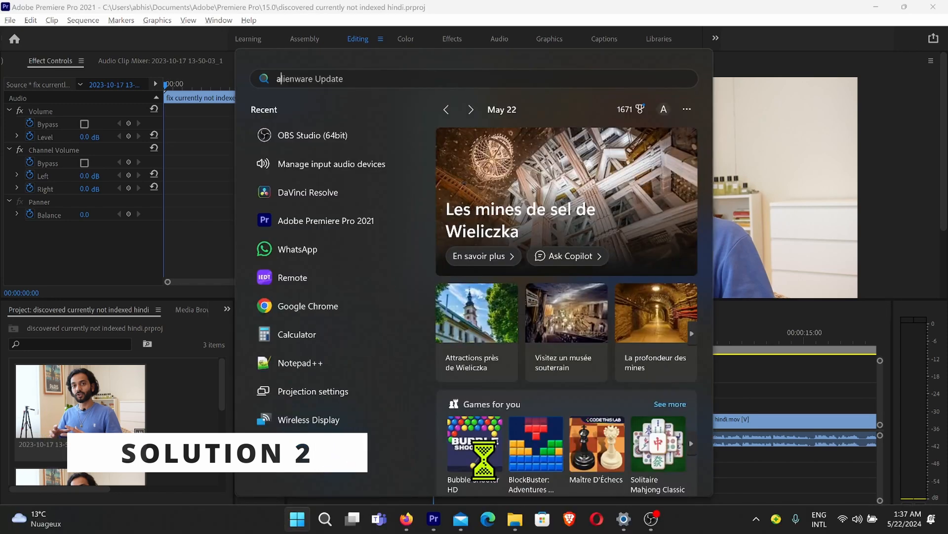
{"action": "type", "text": "audio"}
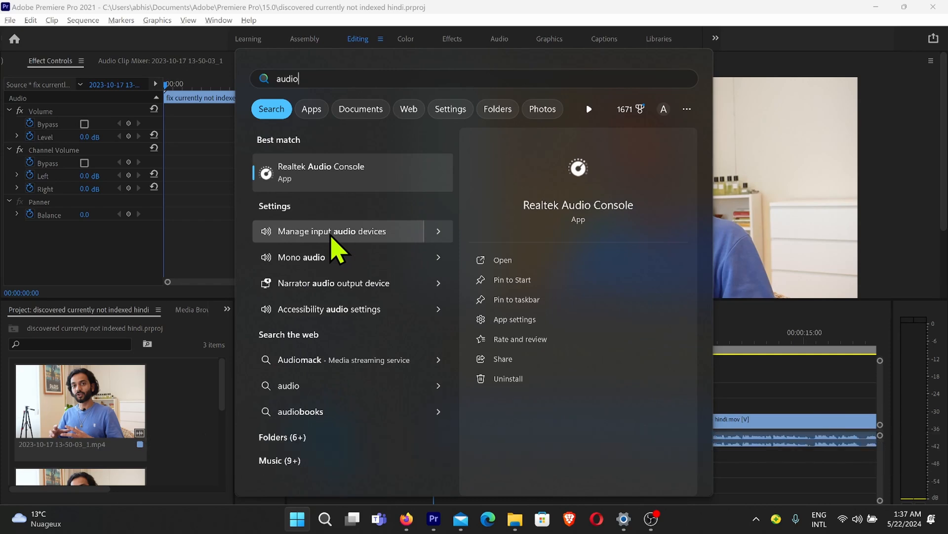
{"action": "left_click", "coordinate": [331, 231]}
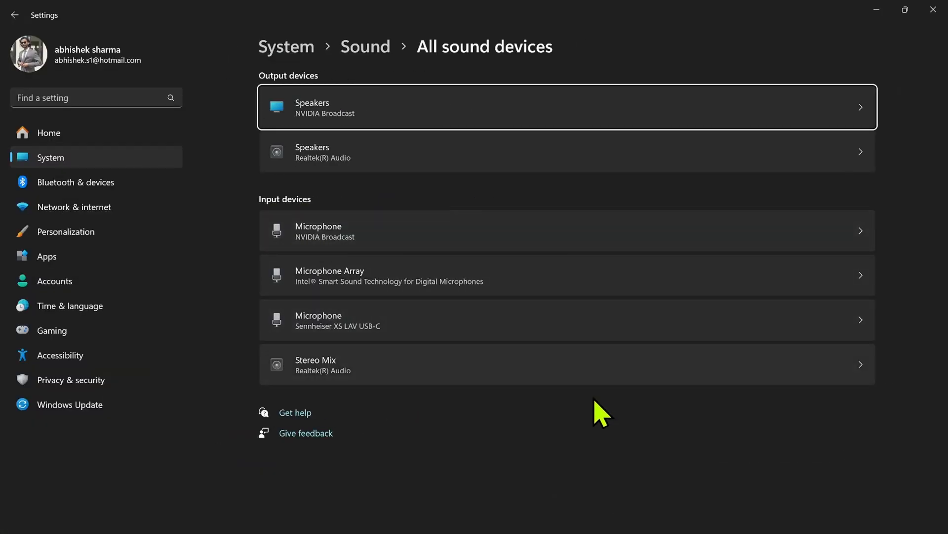
{"action": "mouse_move", "coordinate": [865, 242]}
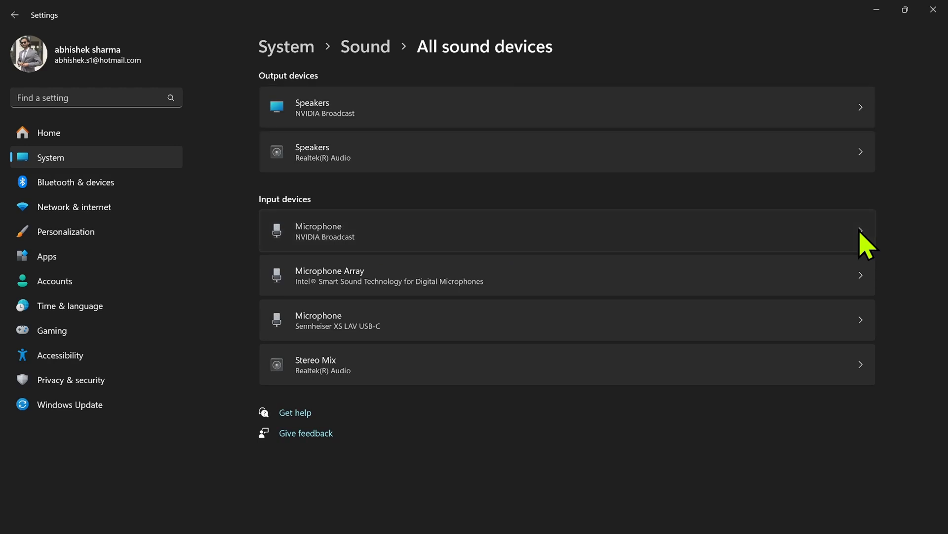
- Open the Microphone (NVIDIA Broadcast) entry under Input devices
{"action": "left_click", "coordinate": [544, 231]}
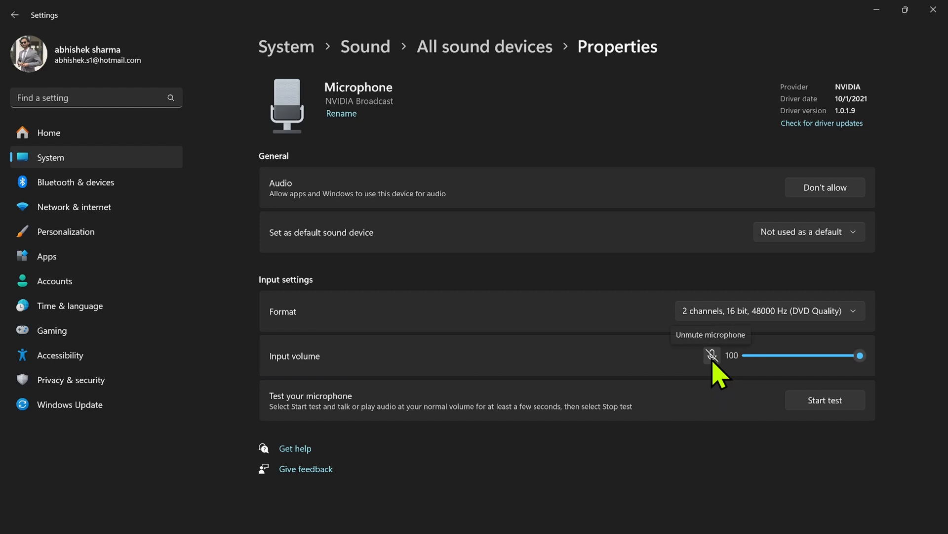
- Unmute the NVIDIA Broadcast microphone, leaving input volume at 100
{"action": "left_click", "coordinate": [712, 355]}
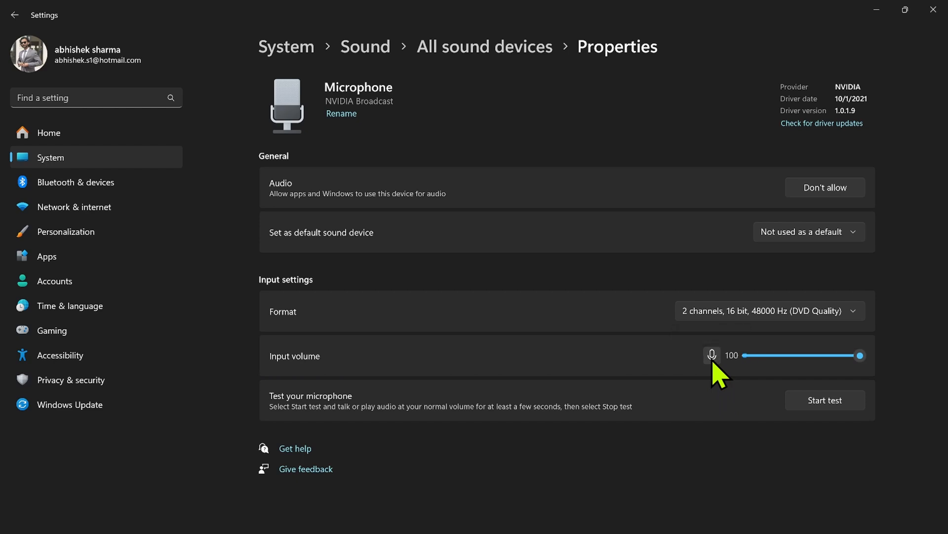
{"action": "mouse_move", "coordinate": [612, 371]}
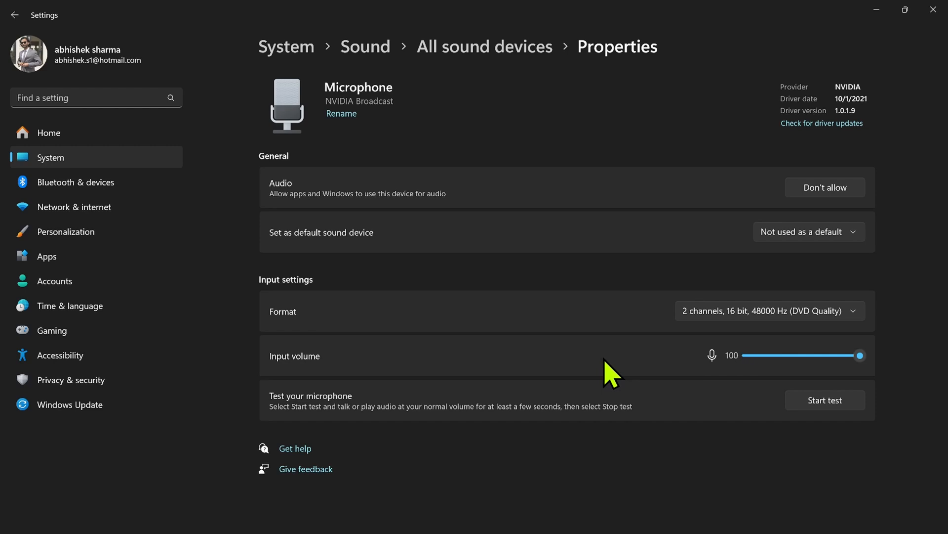